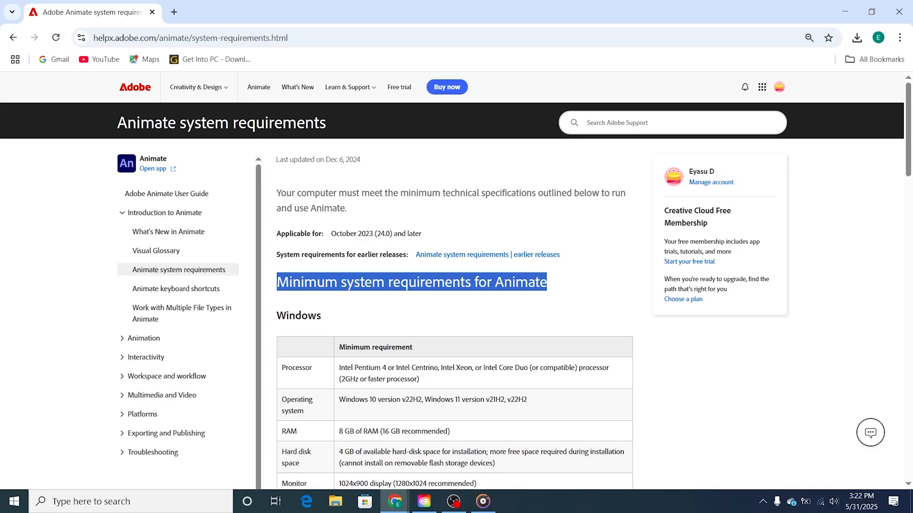
Scroll down the system requirements page to read Animate's Windows minimum requirements table
{"action": "scroll", "scroll_direction": "down", "scroll_amount": 3}
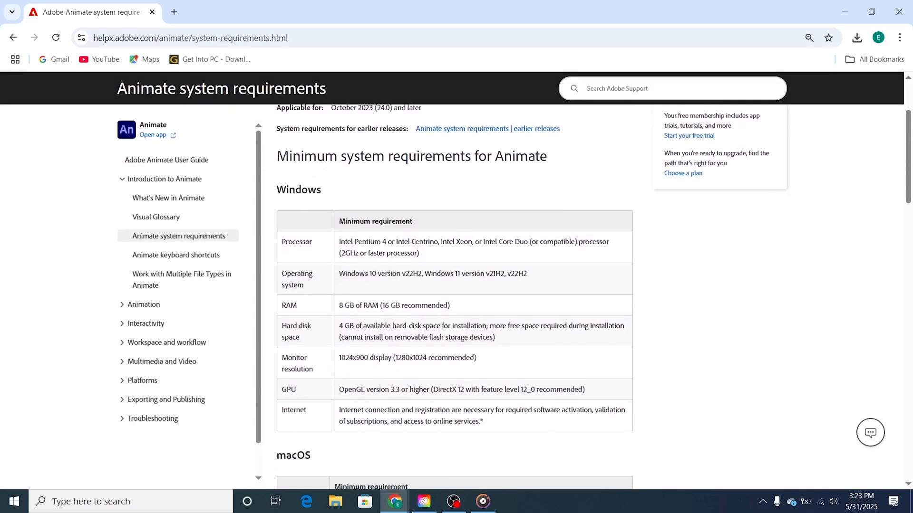
{"action": "scroll", "scroll_direction": "down", "scroll_amount": 3}
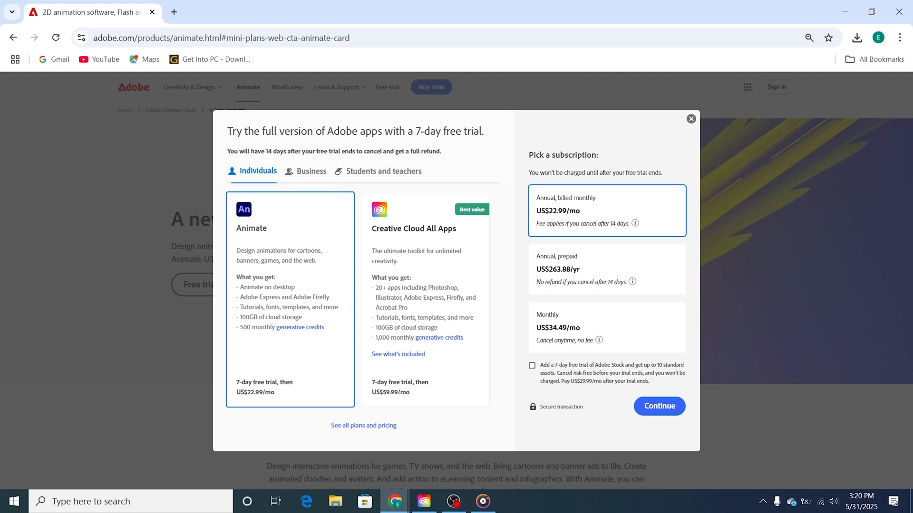
Add the Adobe Stock trial to the Animate annual, billed-monthly plan and continue
{"action": "left_click", "coordinate": [531, 365]}
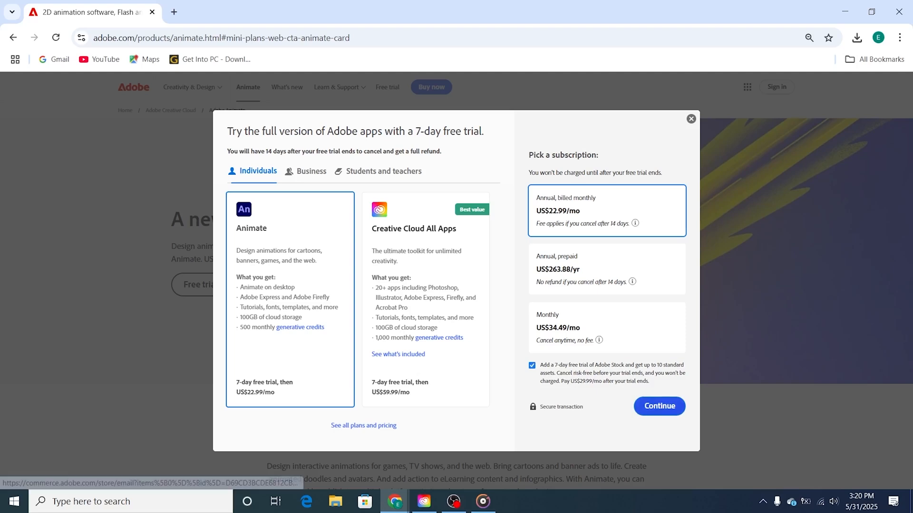
{"action": "left_click", "coordinate": [658, 406]}
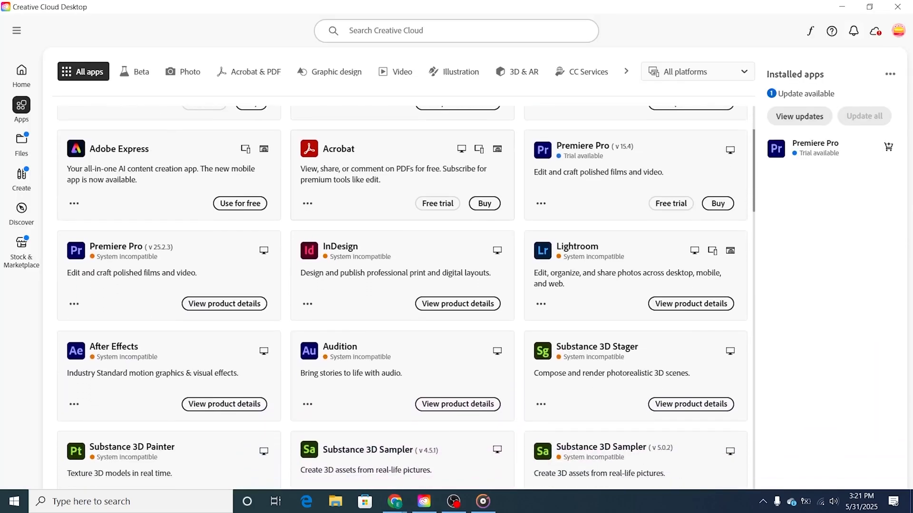
{"action": "scroll", "scroll_direction": "down", "scroll_amount": 3}
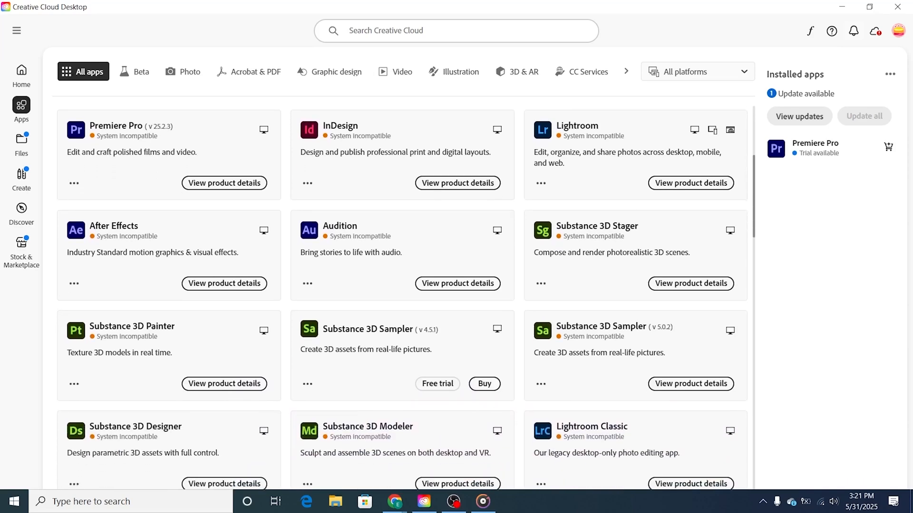
{"action": "scroll", "scroll_direction": "down", "scroll_amount": 3}
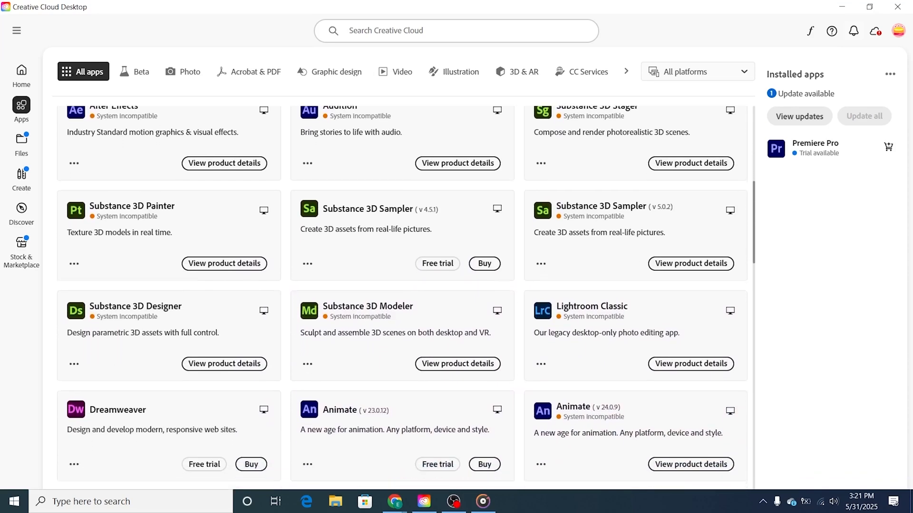
{"action": "scroll", "scroll_direction": "down", "scroll_amount": 3}
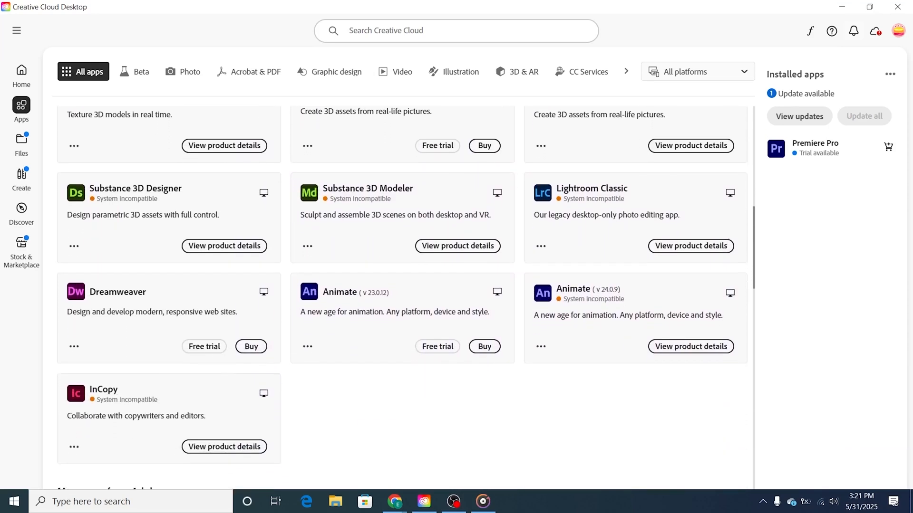
{"action": "scroll", "scroll_direction": "down", "scroll_amount": 3}
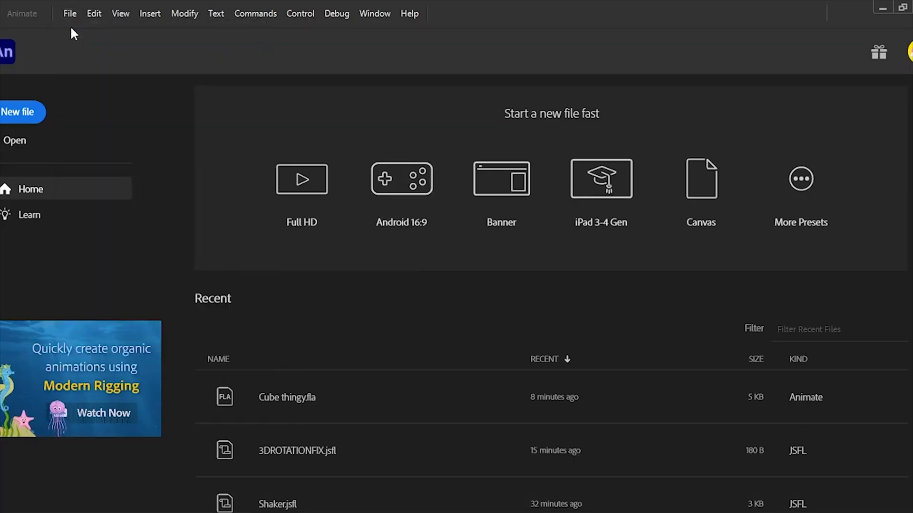
Create a new Character Animation document with height 360 (640 × 360 at 24 fps)
{"action": "left_click", "coordinate": [18, 112]}
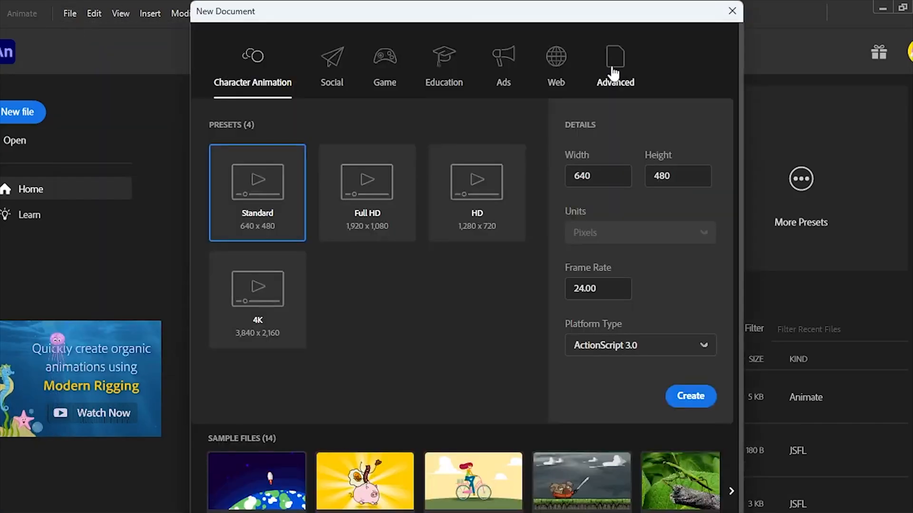
{"action": "type", "text": "360"}
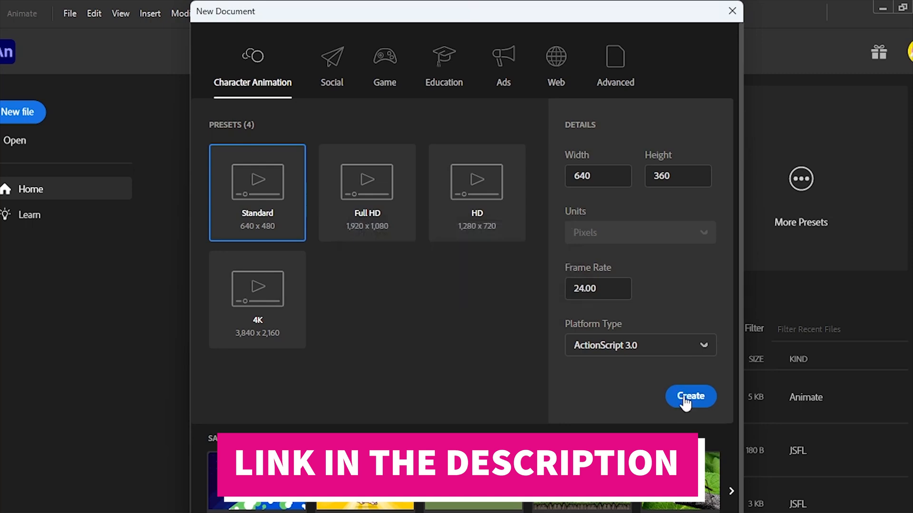
{"action": "left_click", "coordinate": [690, 396]}
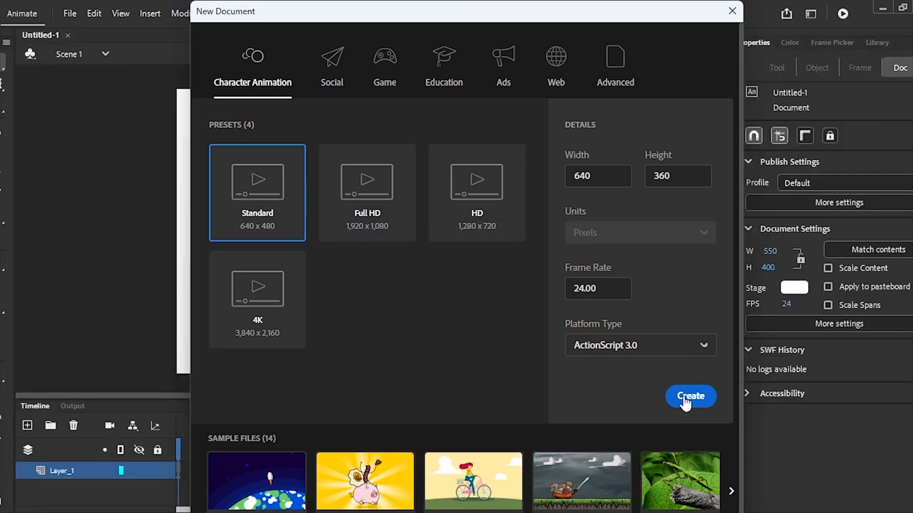
{"action": "left_click", "coordinate": [690, 397]}
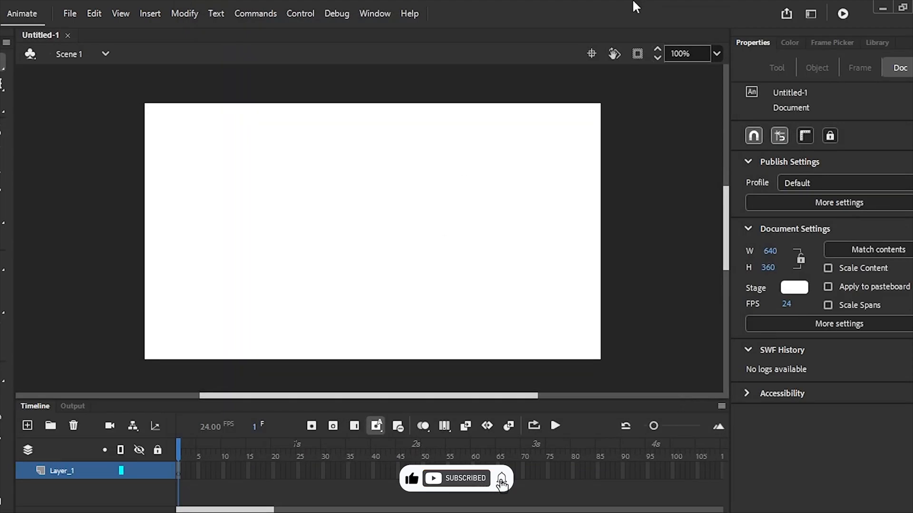
Bring up the Open dialog from the File menu, listing the Downloads folder
{"action": "left_click", "coordinate": [69, 14]}
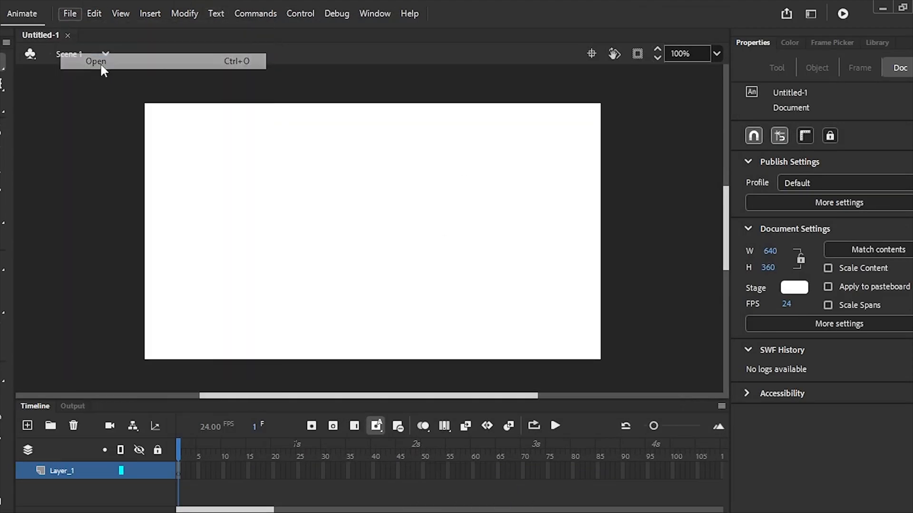
{"action": "left_click", "coordinate": [95, 61]}
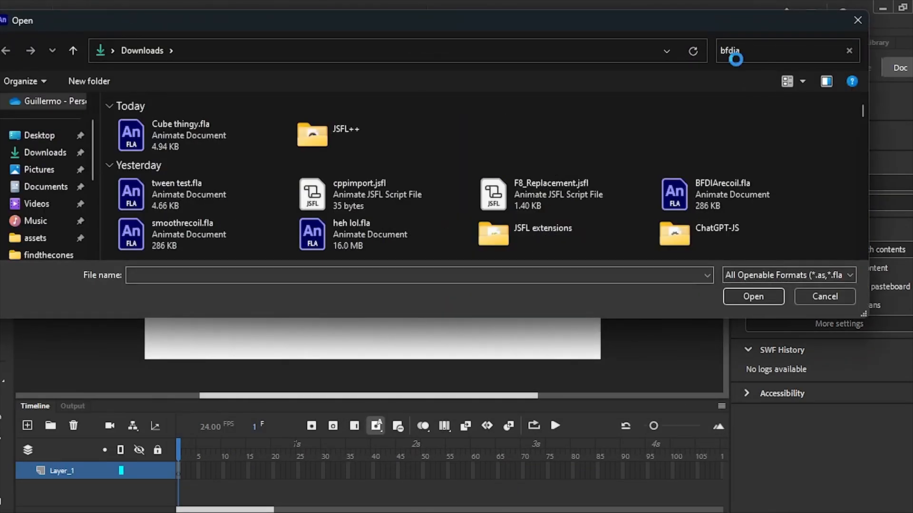